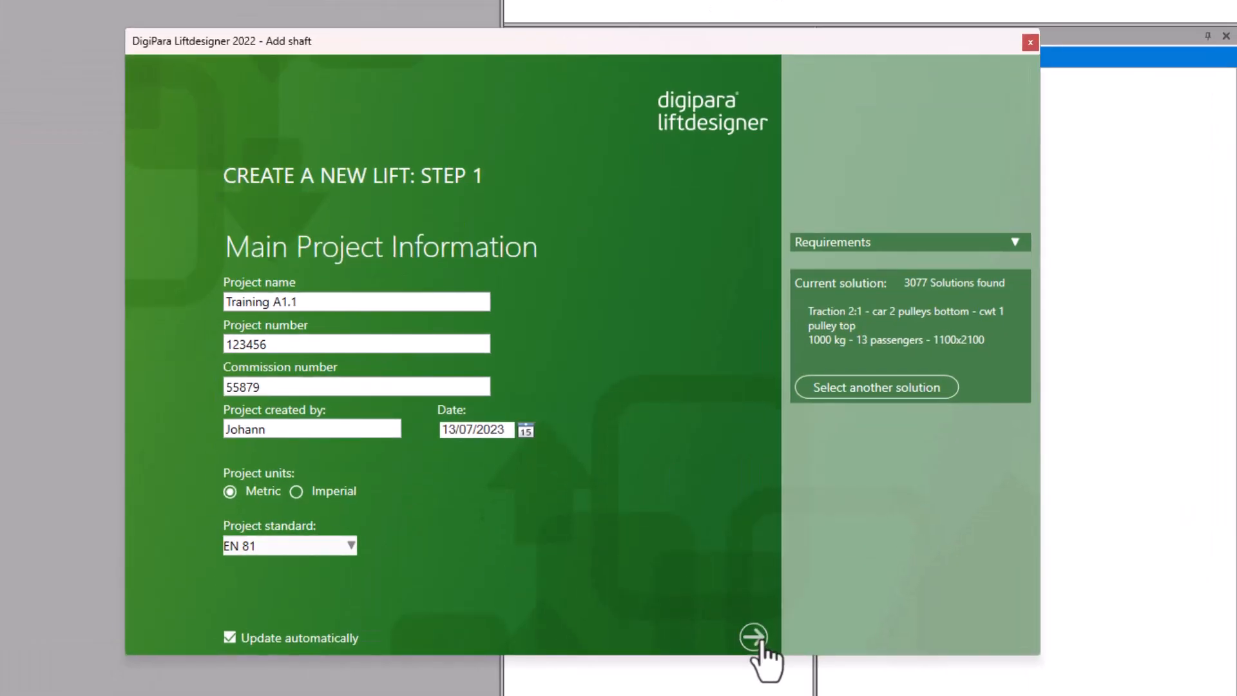
Advance the Add shaft wizard through project info, building data, requirements and lift characteristics
click(752, 635)
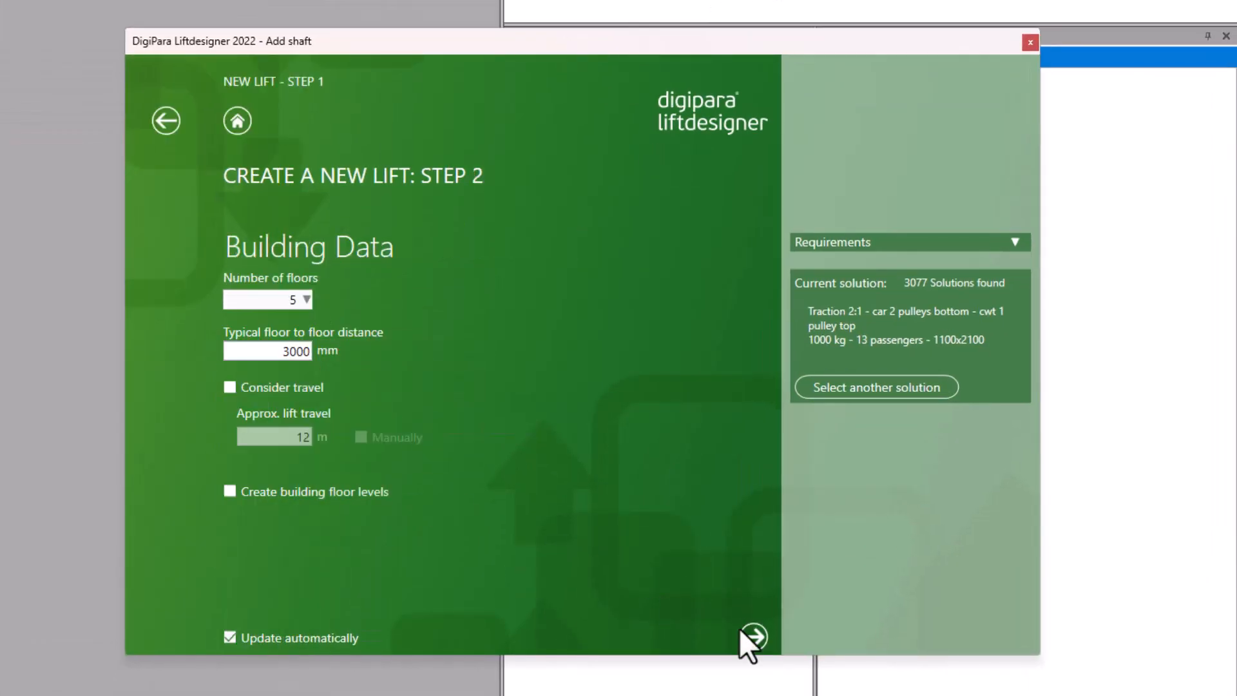
click(751, 636)
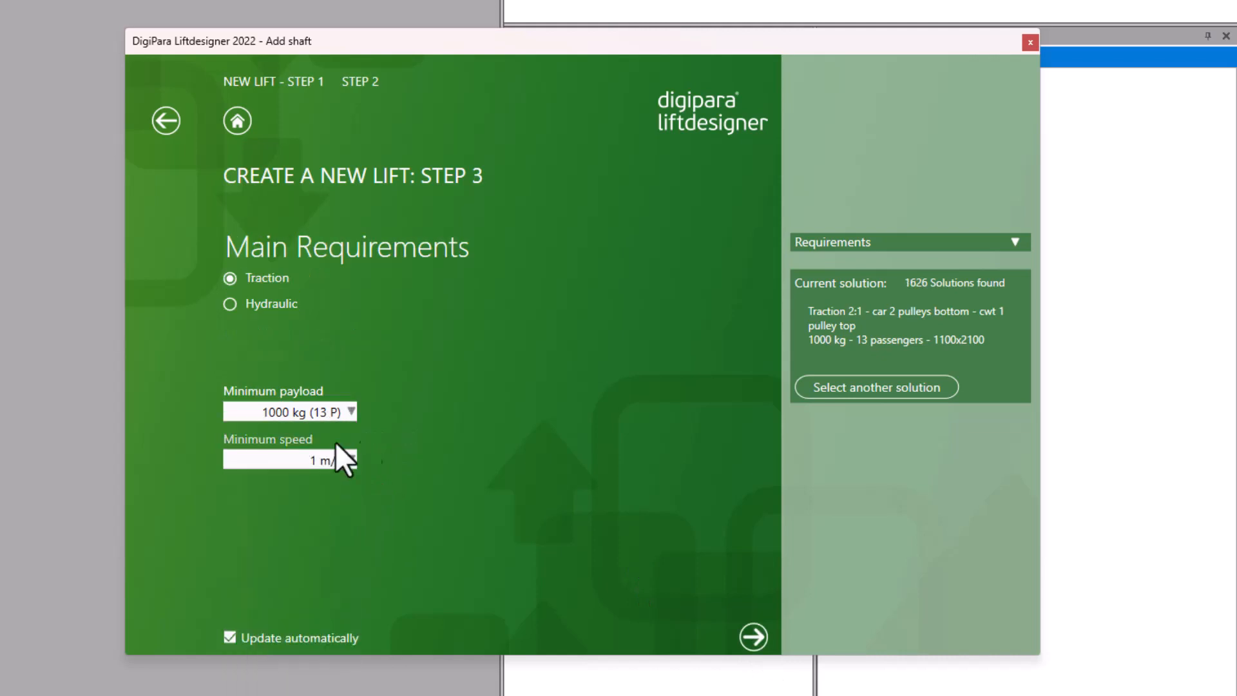
click(751, 635)
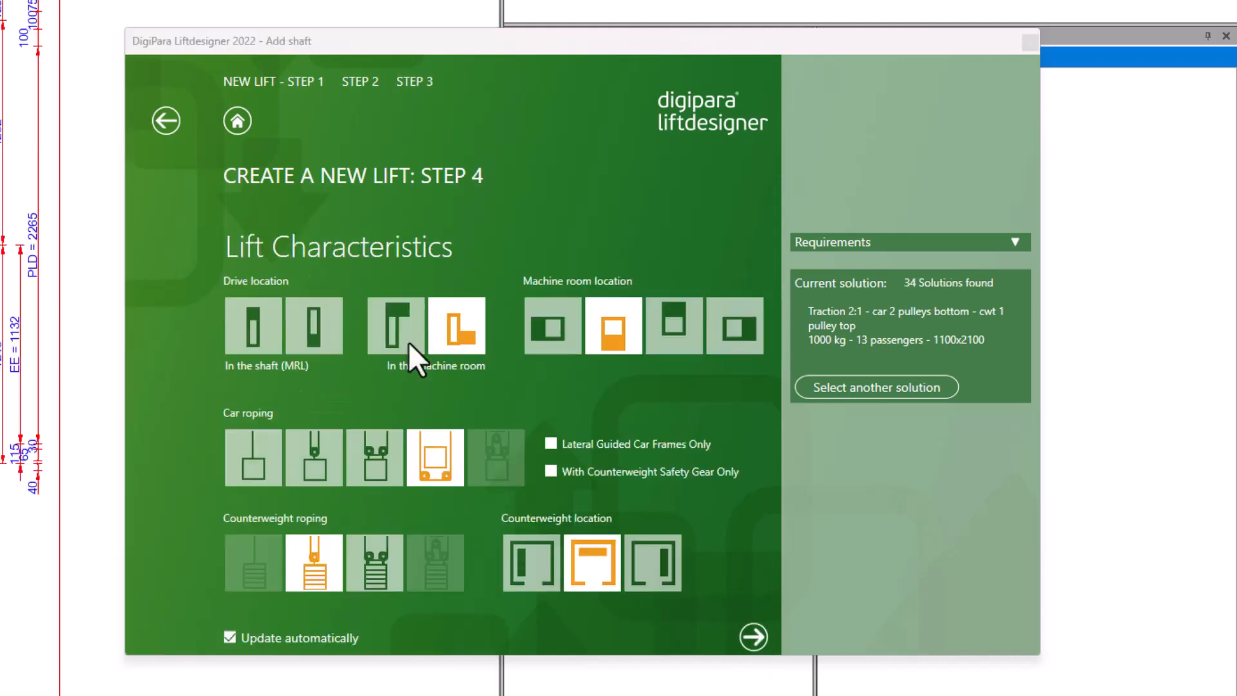
click(313, 325)
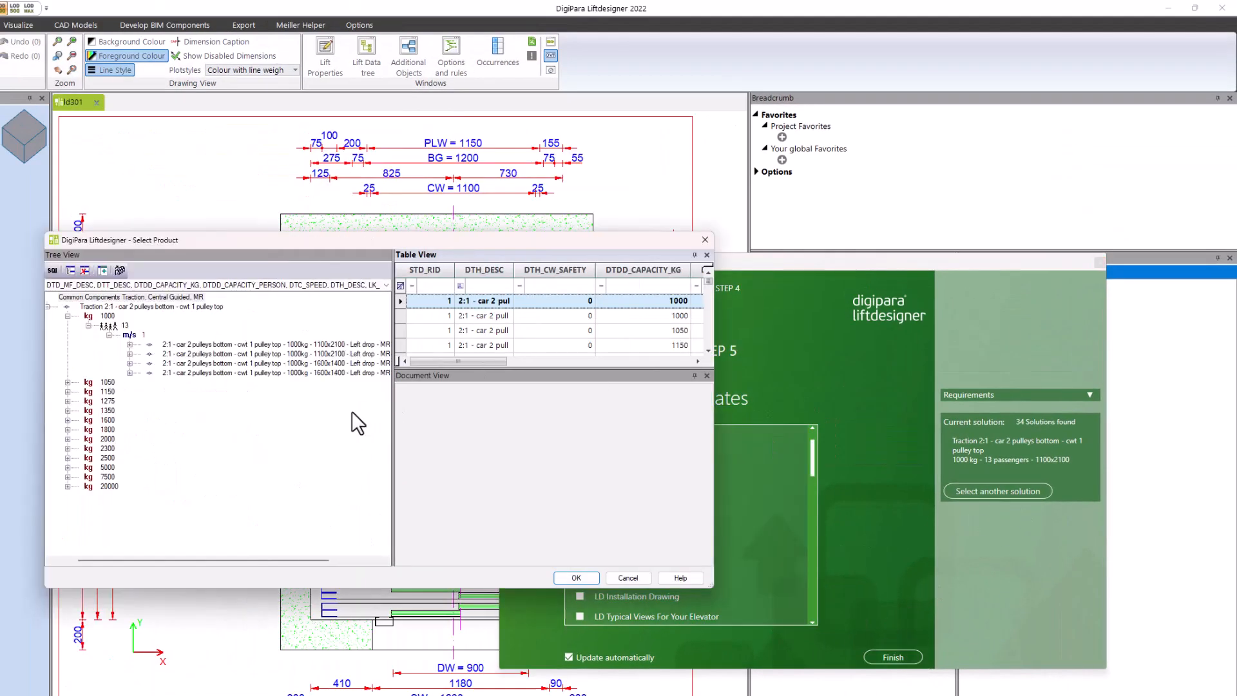
Confirm the 1000 kg traction lift product, include the LD Installation Drawing sheet, and finish
click(574, 577)
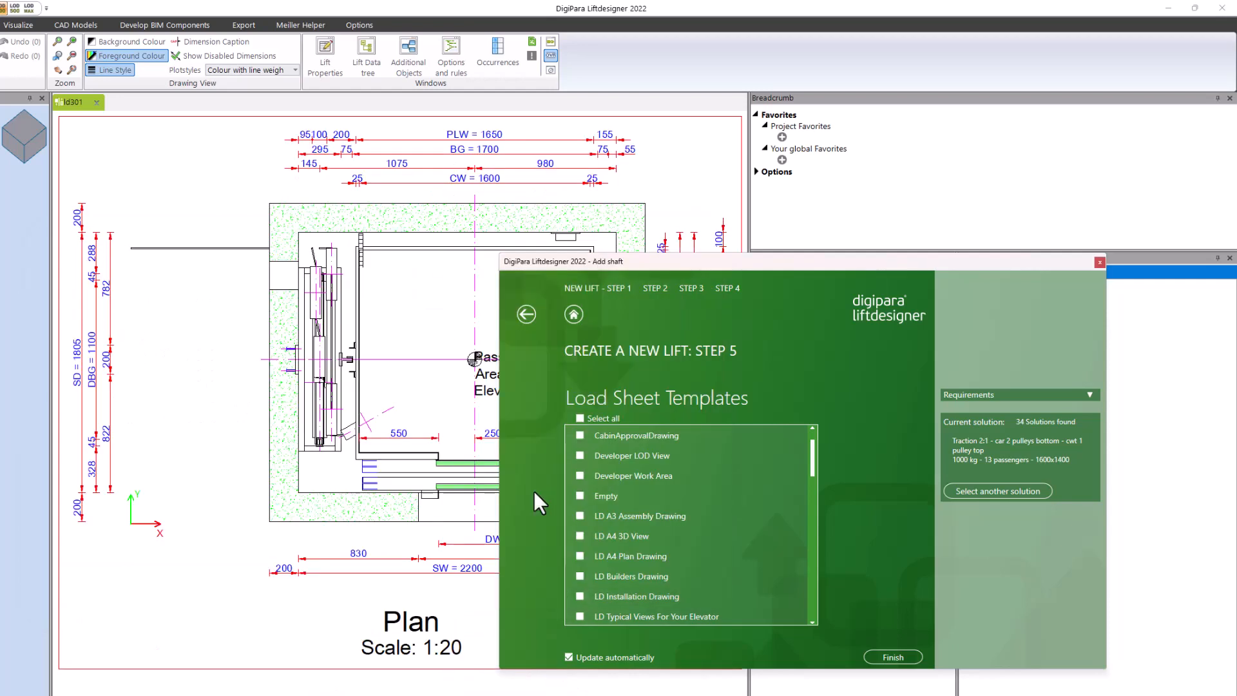
click(582, 595)
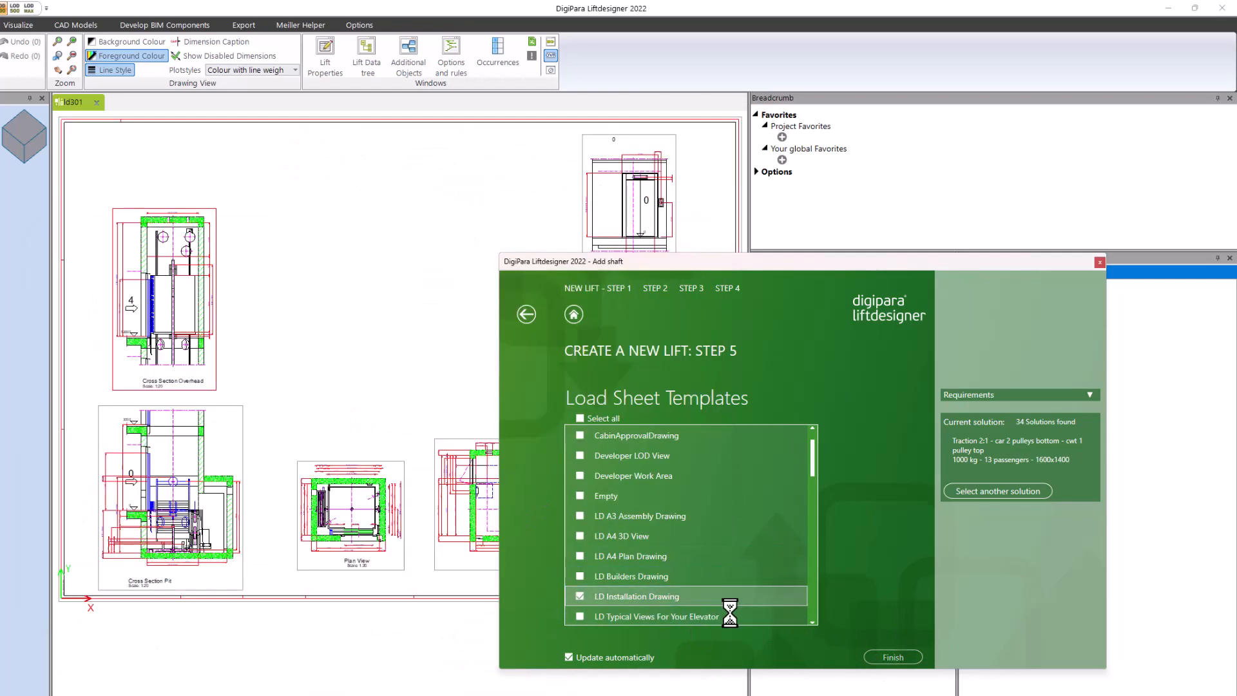
click(892, 656)
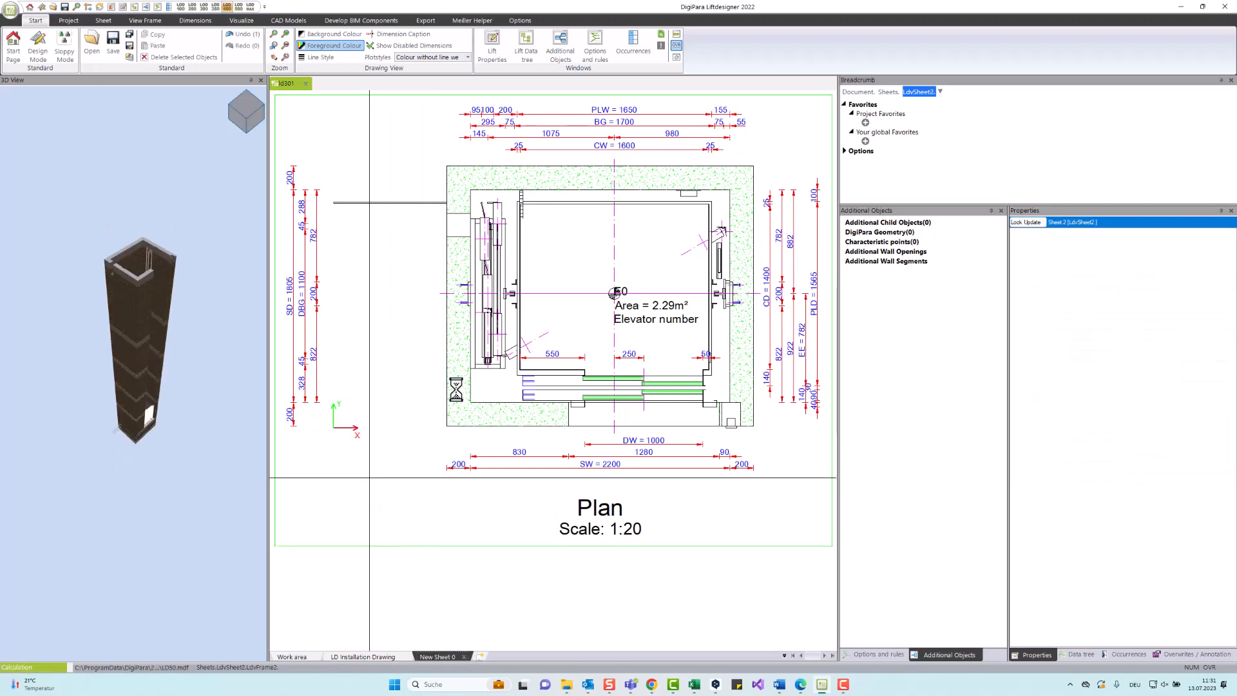
Add a 3D view frame of the whole shaft to the work area beside the plan
click(144, 19)
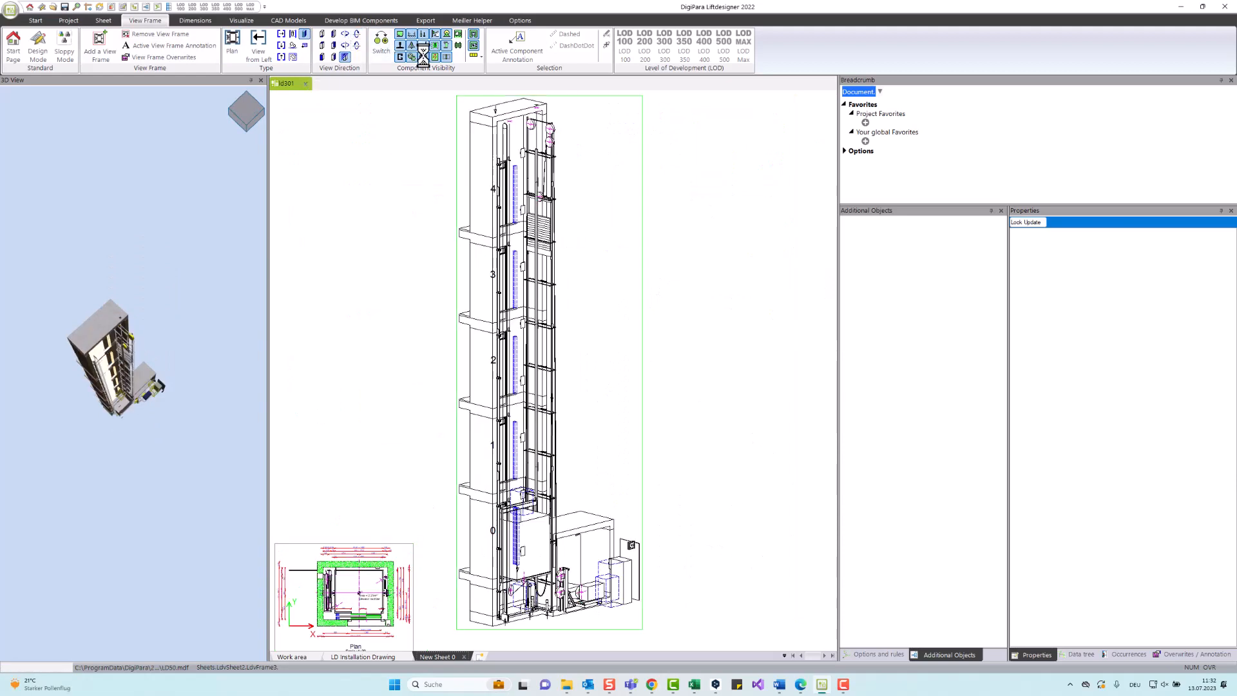
click(423, 57)
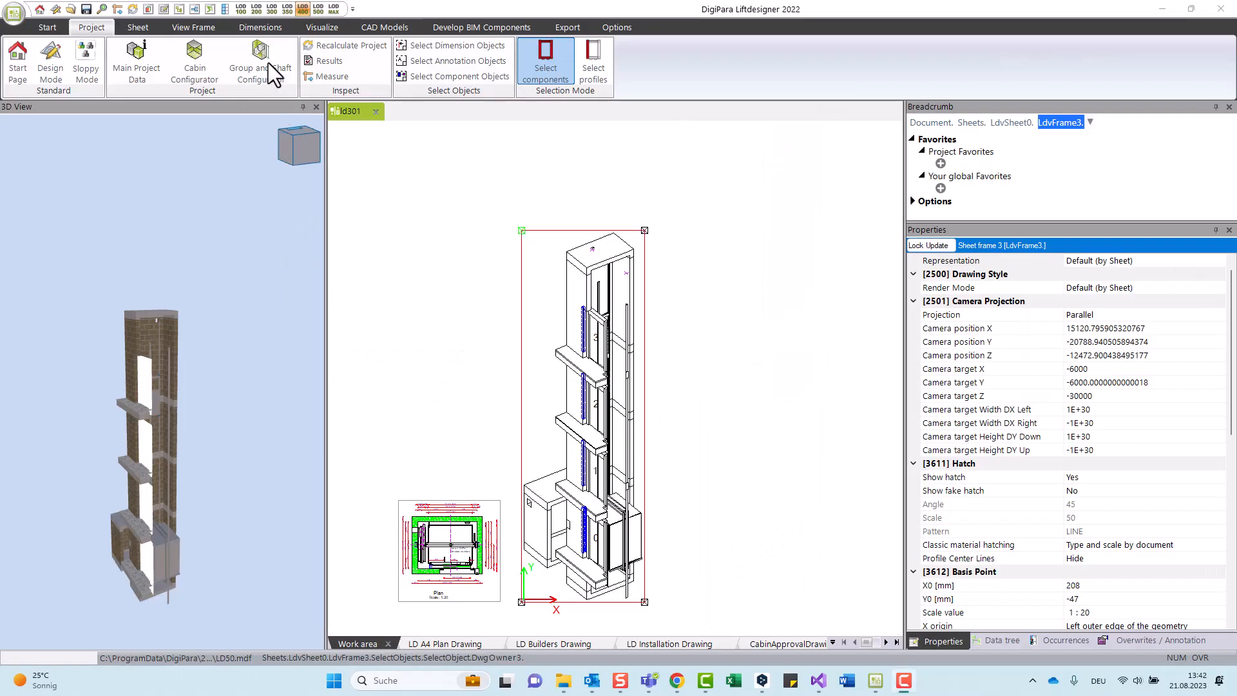
In Floor Levels, add ten floors for fifteen stops and tick a rear entrance on floor 6
click(259, 59)
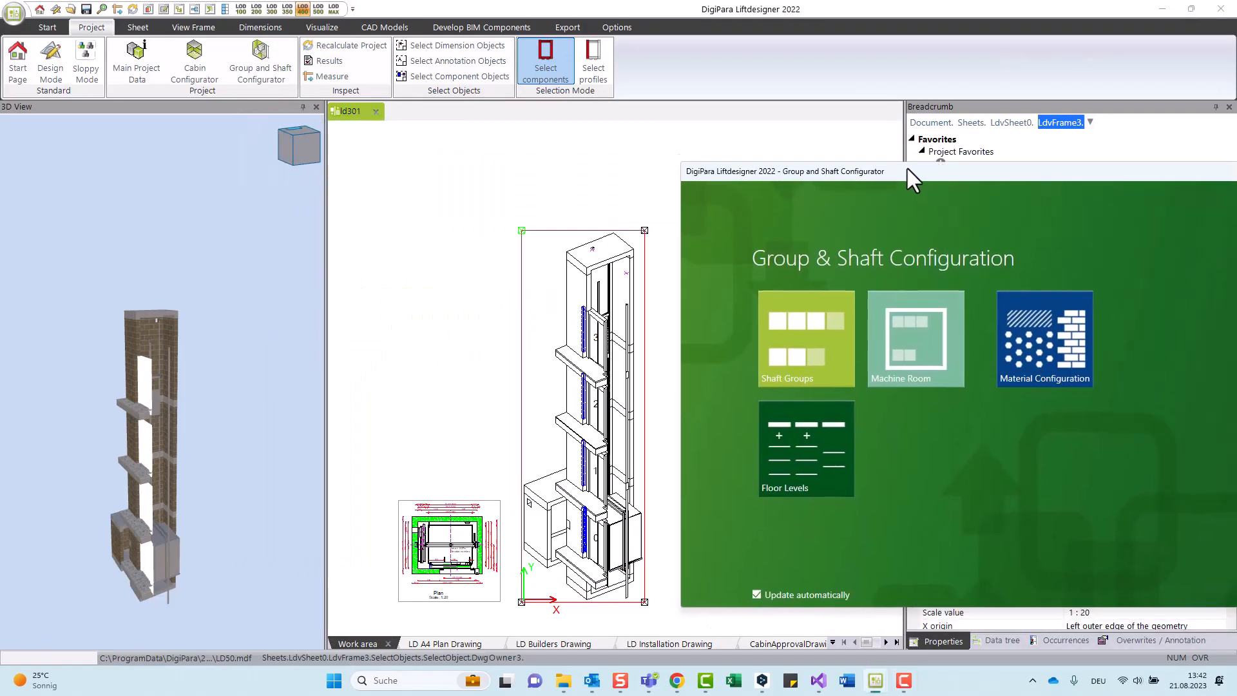
click(805, 449)
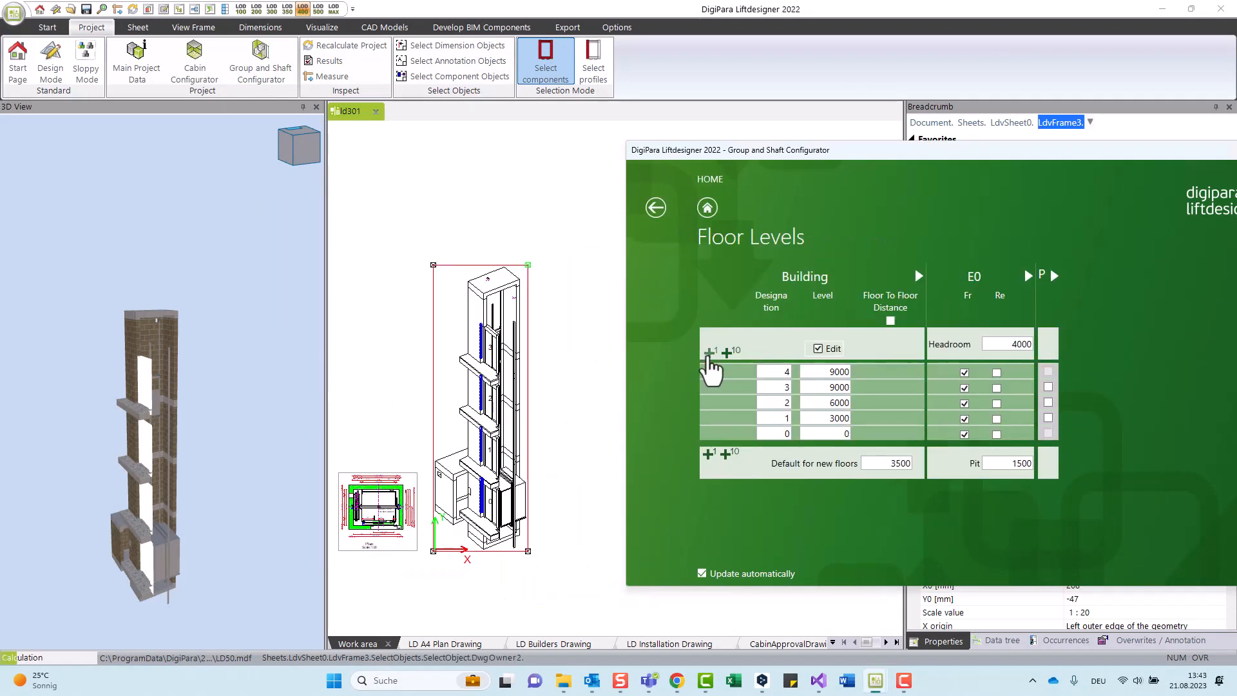
click(732, 350)
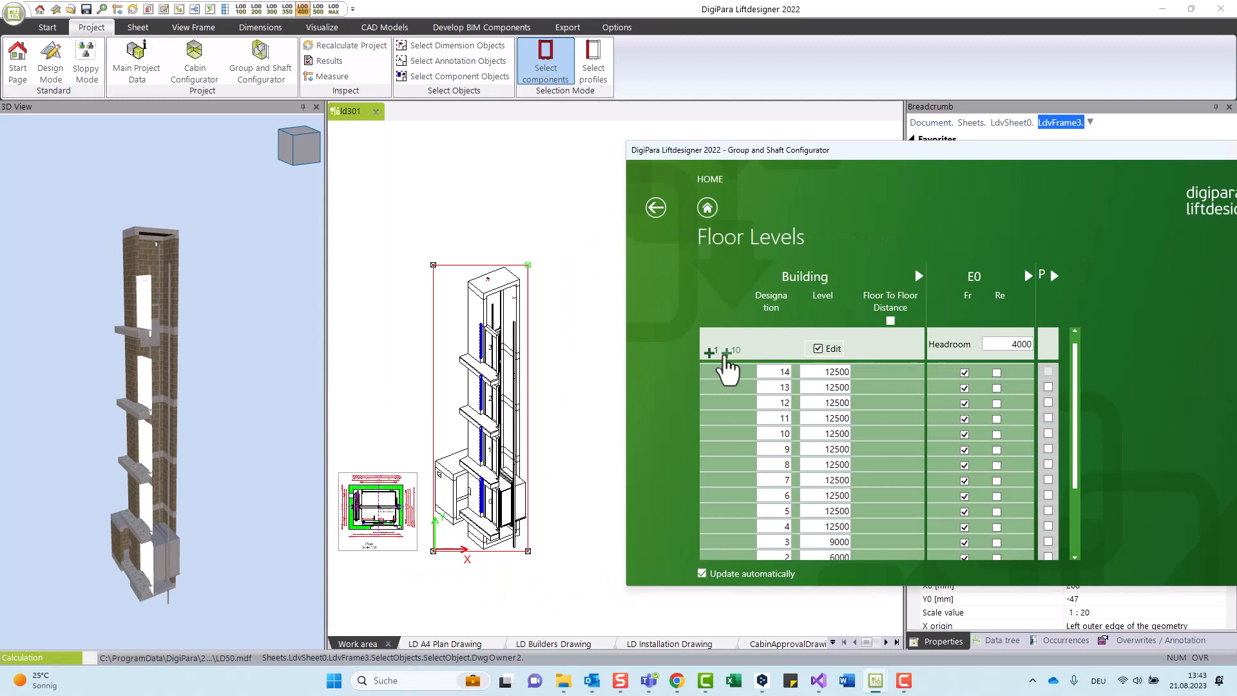
click(709, 349)
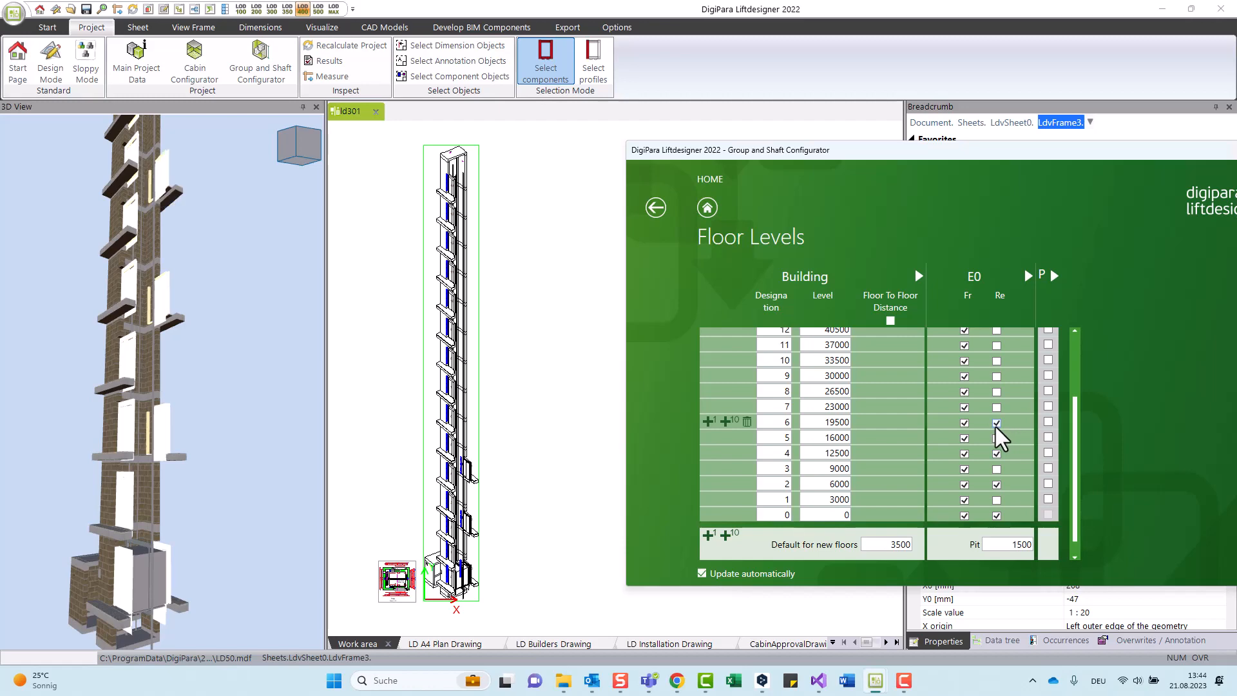
click(450, 643)
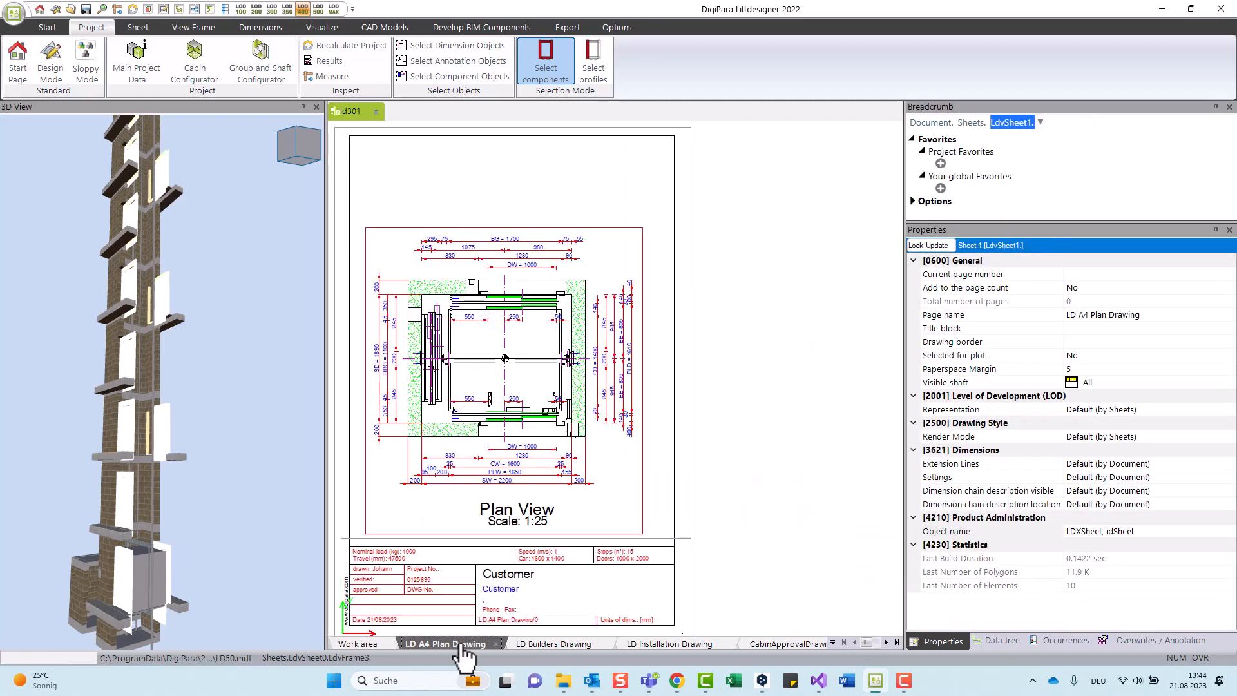
Show the LD Installation Drawing sheet, then the CabinApprovalDrawing sheet
click(670, 643)
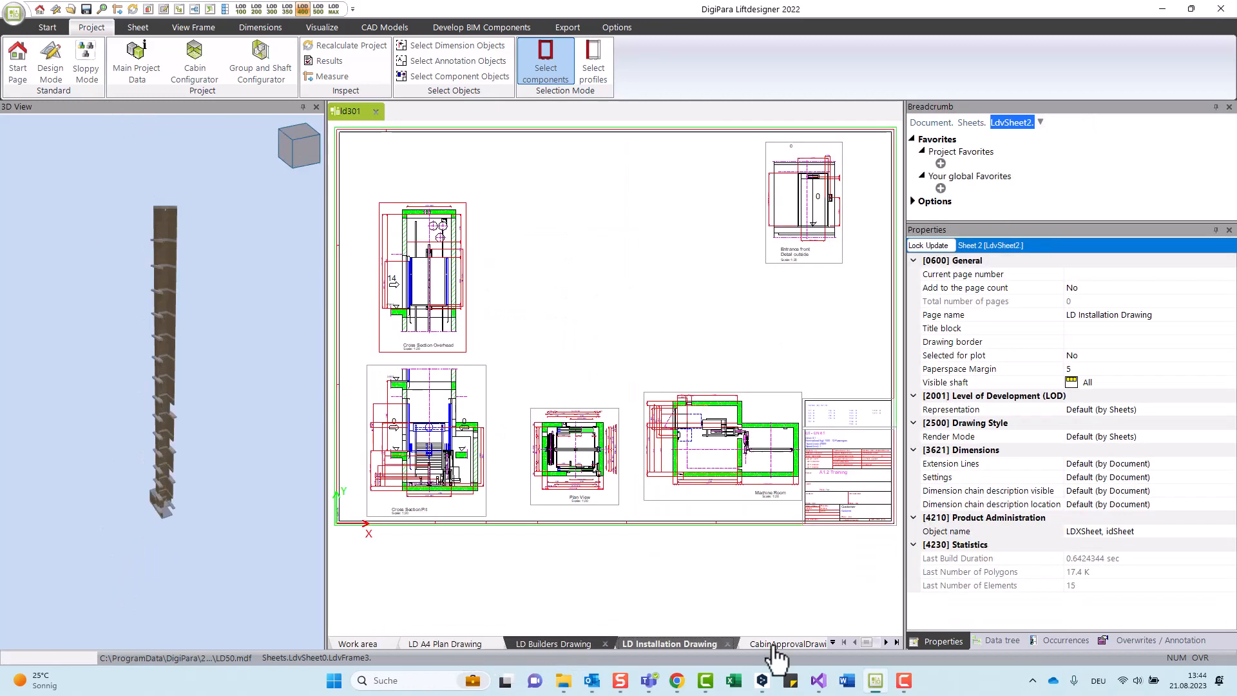
click(786, 643)
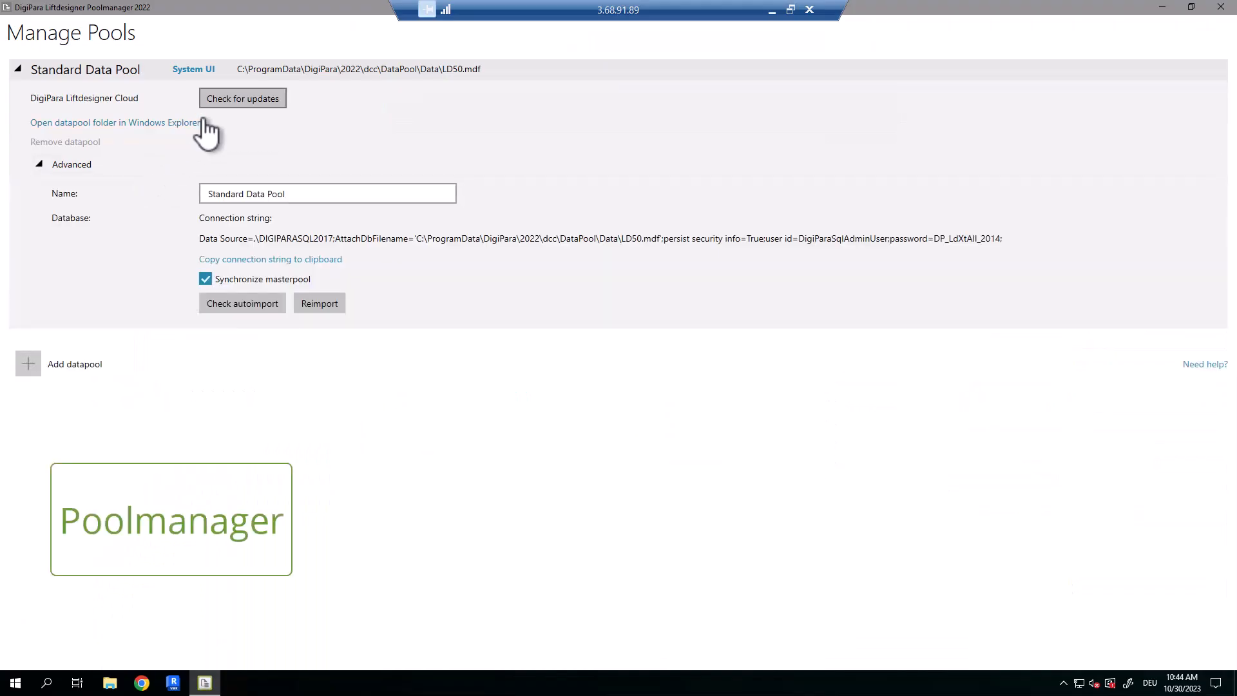
Check for updates, untick BK Factory Products and apply, then expand the Car component tables
click(242, 98)
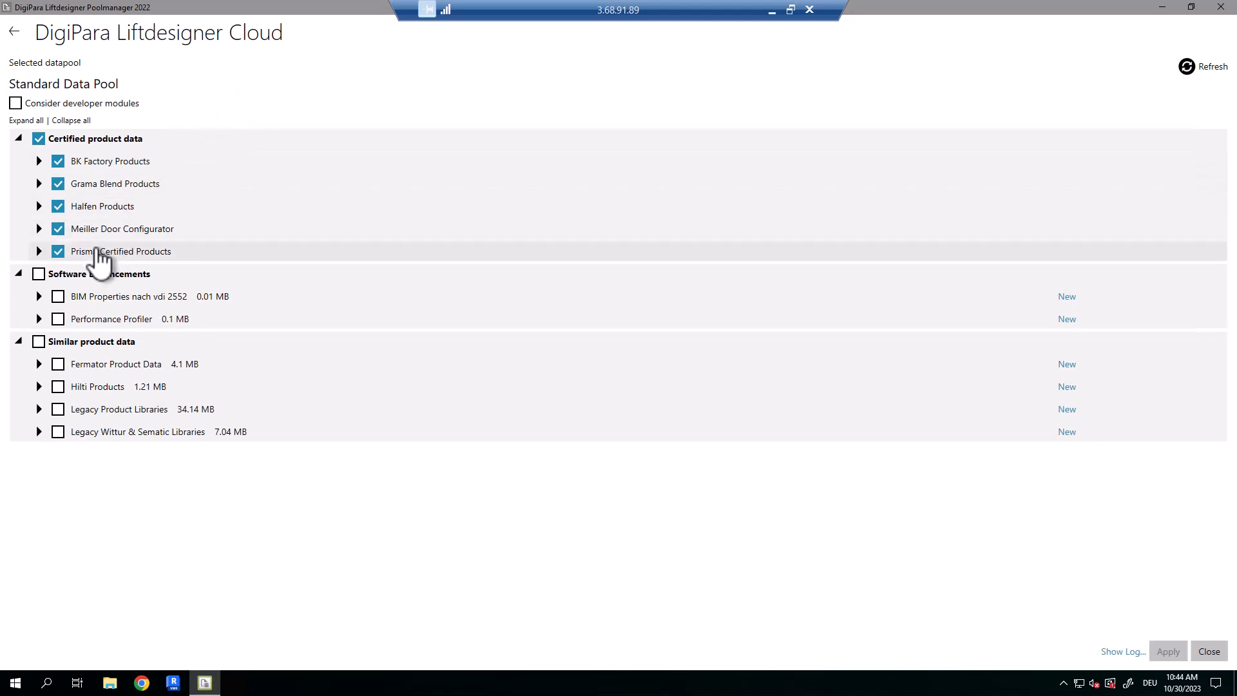
click(58, 161)
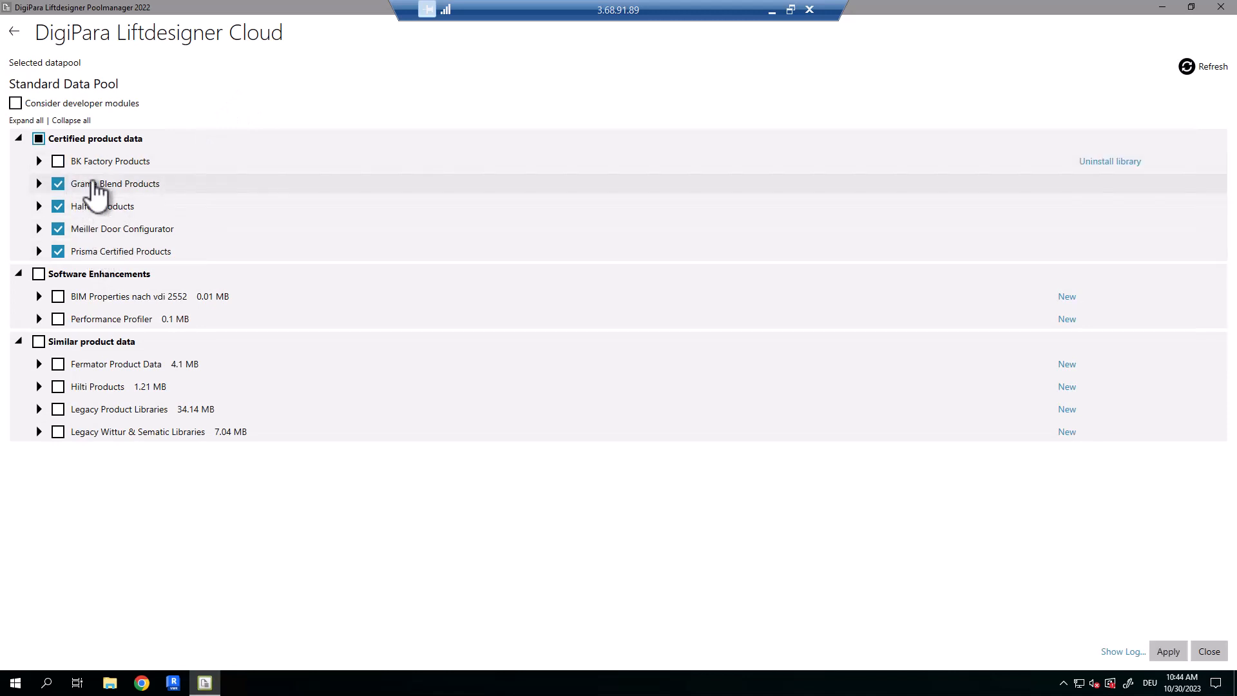
mouse_move(1169, 651)
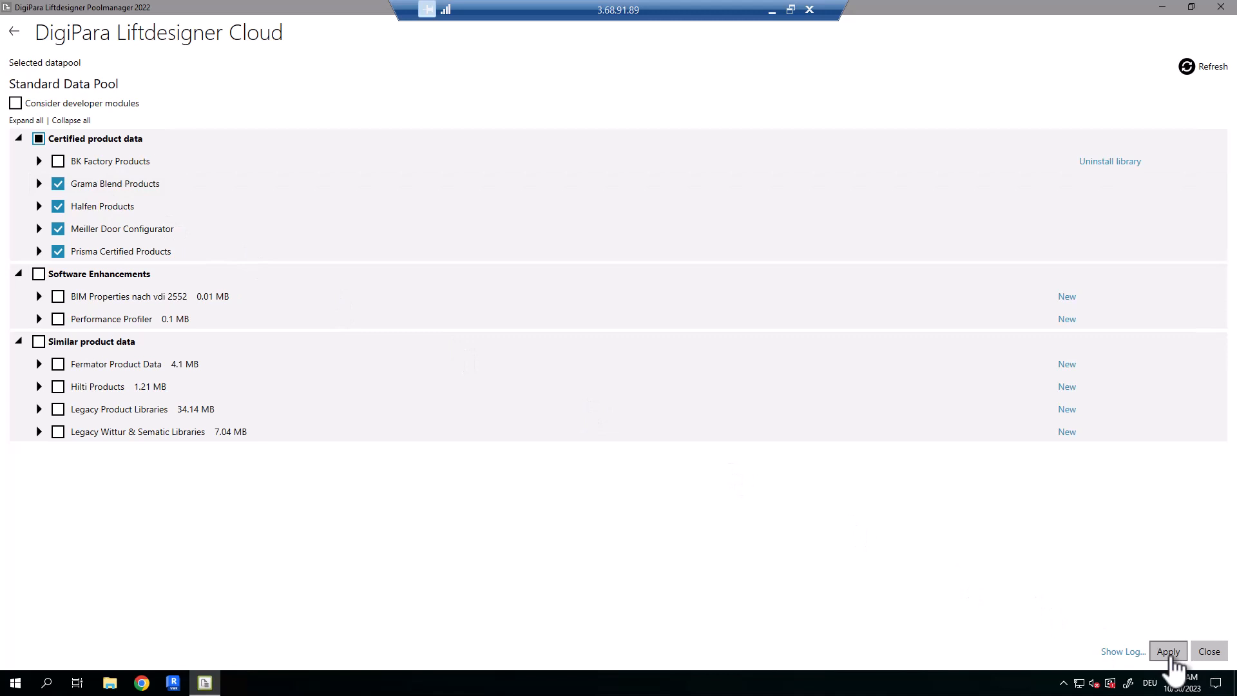
click(1168, 651)
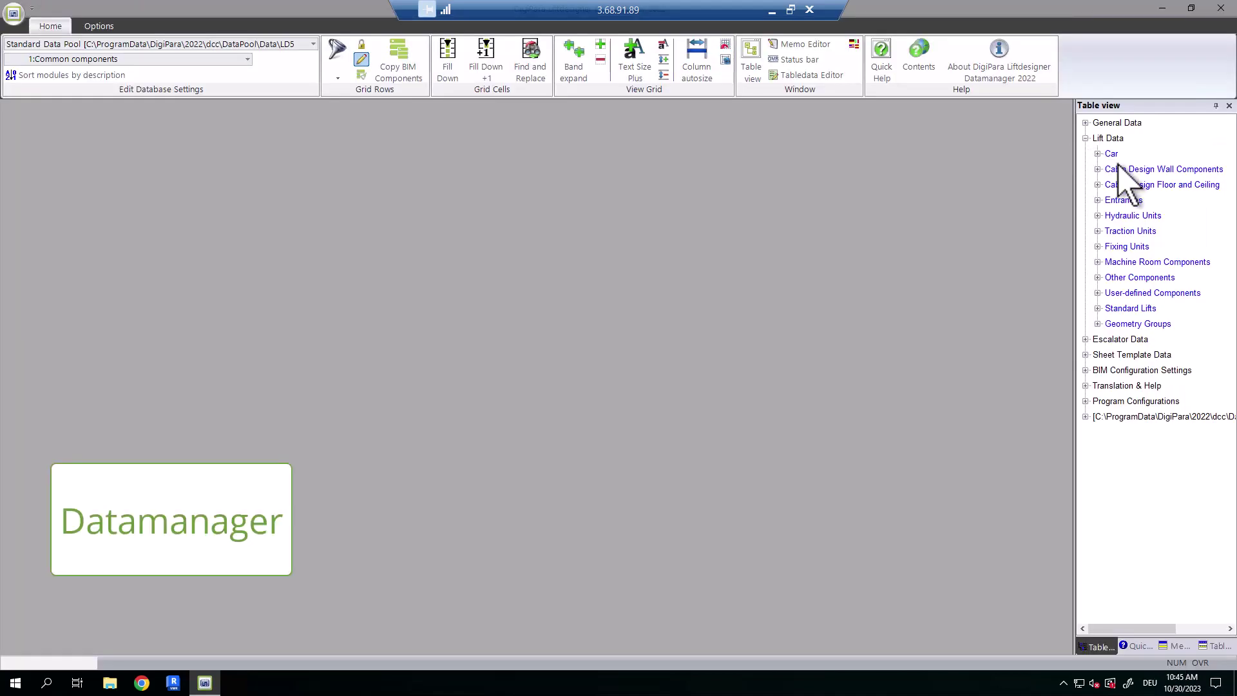
click(1110, 154)
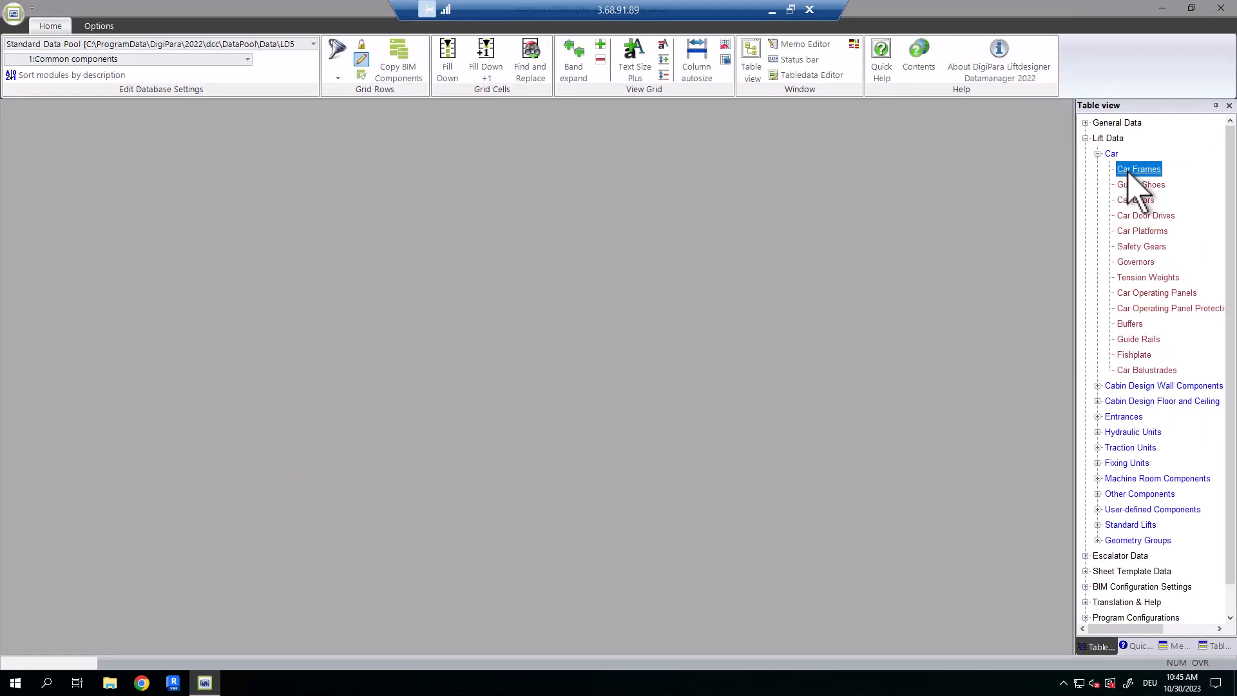